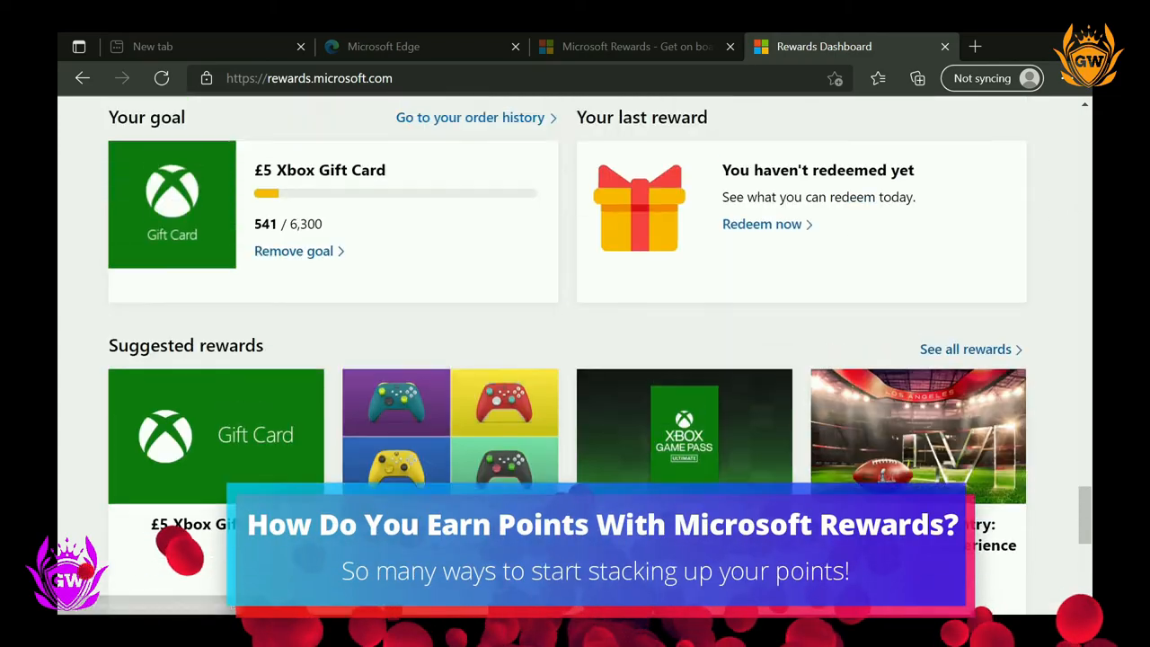
Open Game Pass quests from the profile's Gaming tab and review weekly and monthly quests.
{"action": "scroll", "scroll_direction": "down", "scroll_amount": 3}
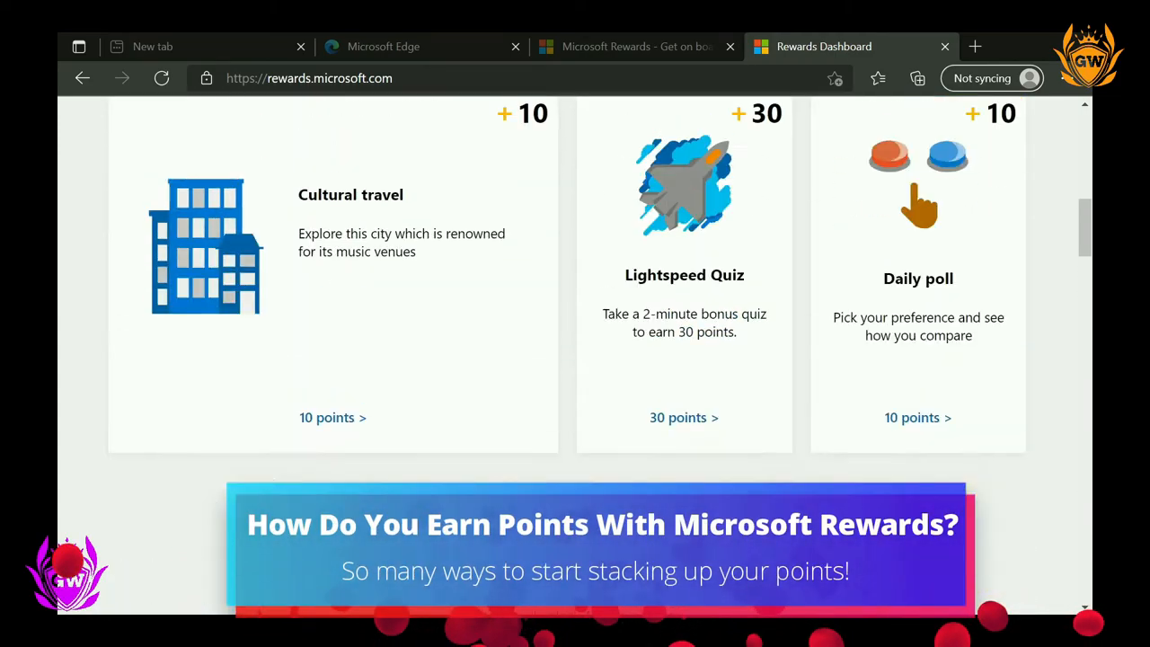
{"action": "scroll", "scroll_direction": "up", "scroll_amount": 3}
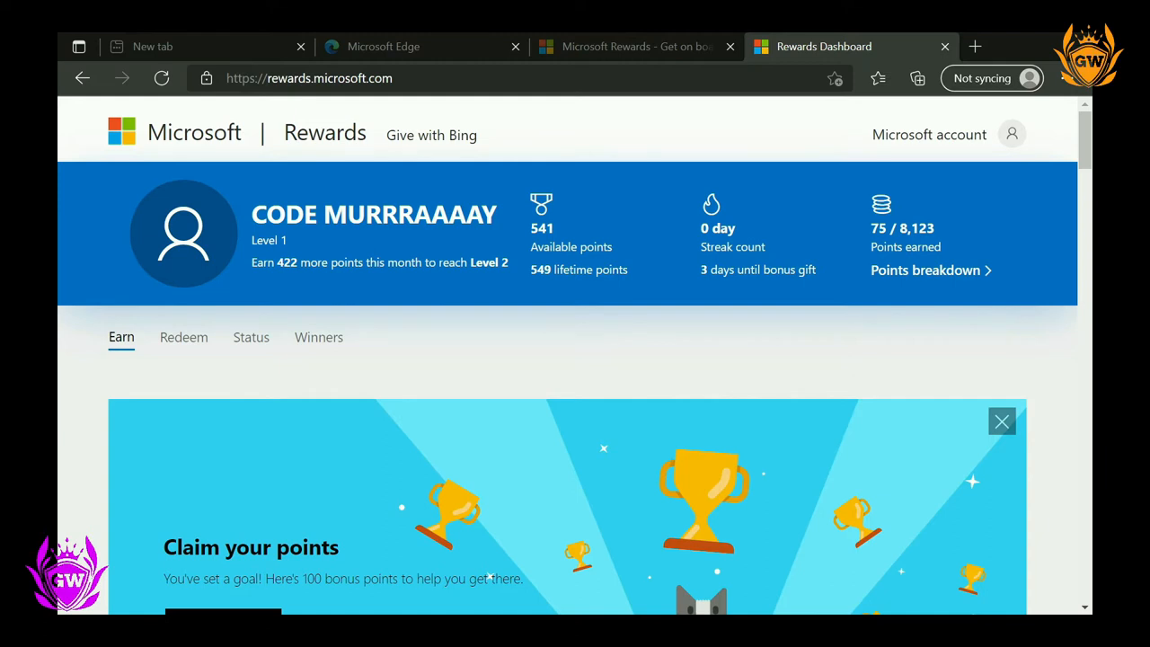
{"action": "mouse_move", "coordinate": [1067, 304]}
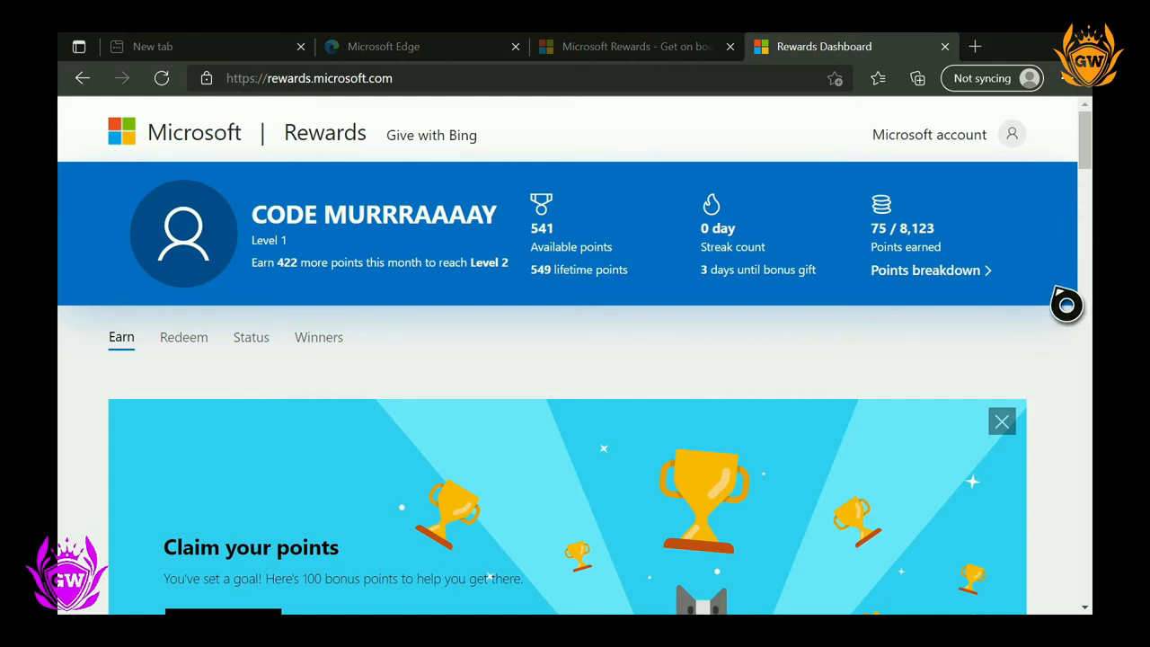
{"action": "scroll", "scroll_direction": "down", "scroll_amount": 3}
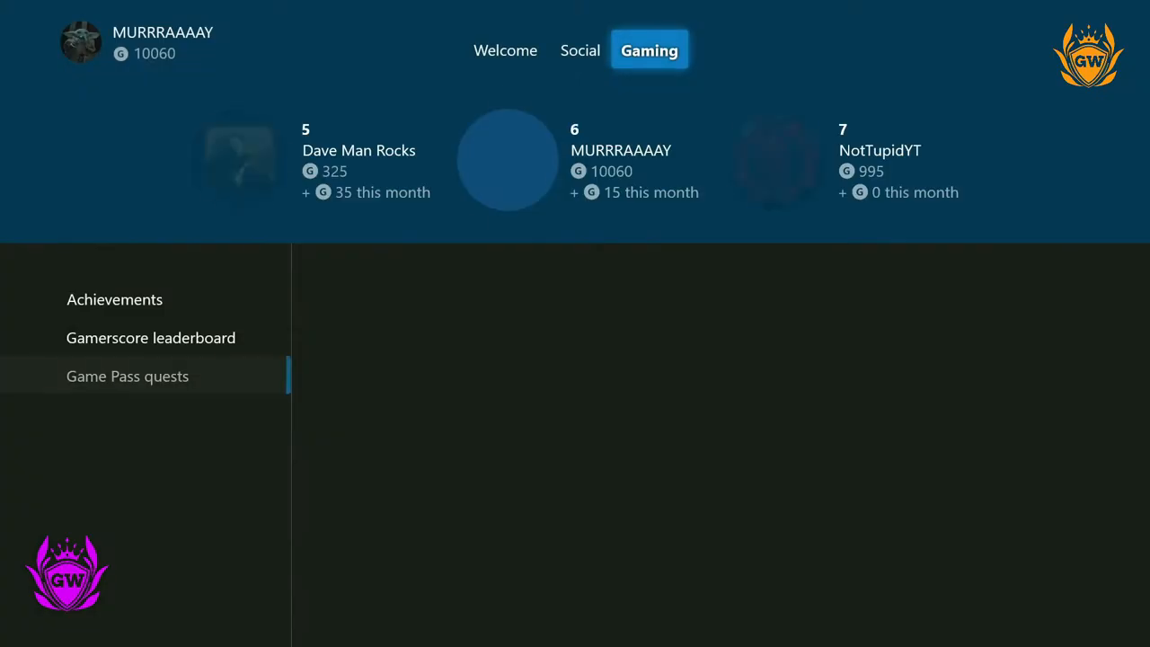
{"action": "left_click", "coordinate": [126, 375]}
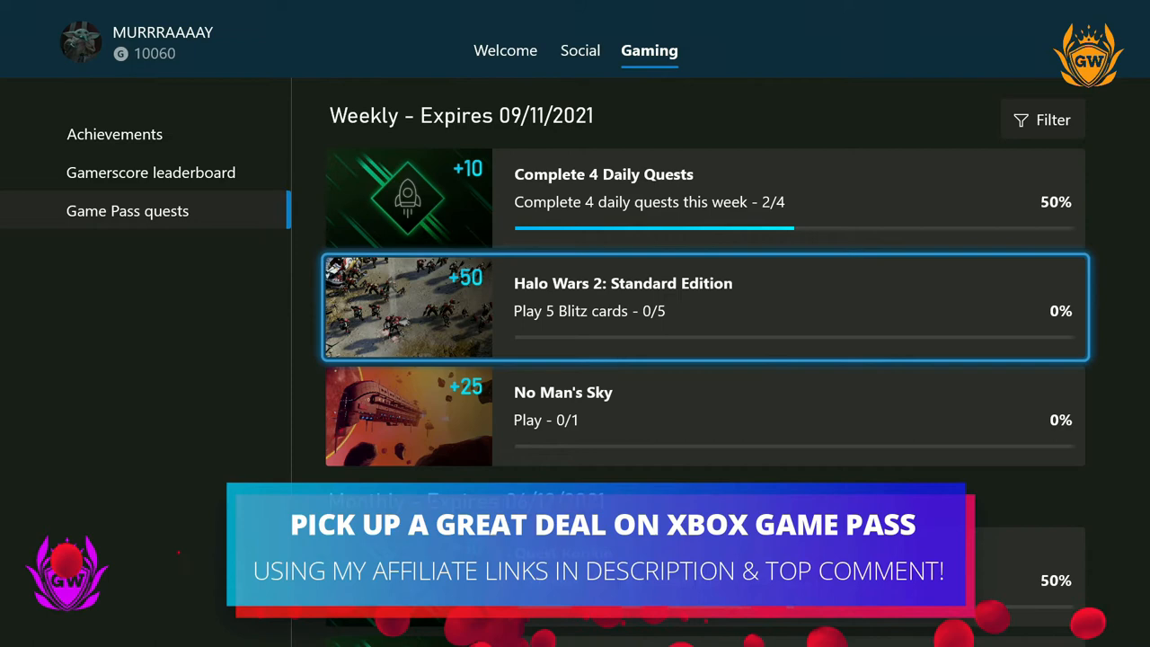
{"action": "scroll", "scroll_direction": "down", "scroll_amount": 3}
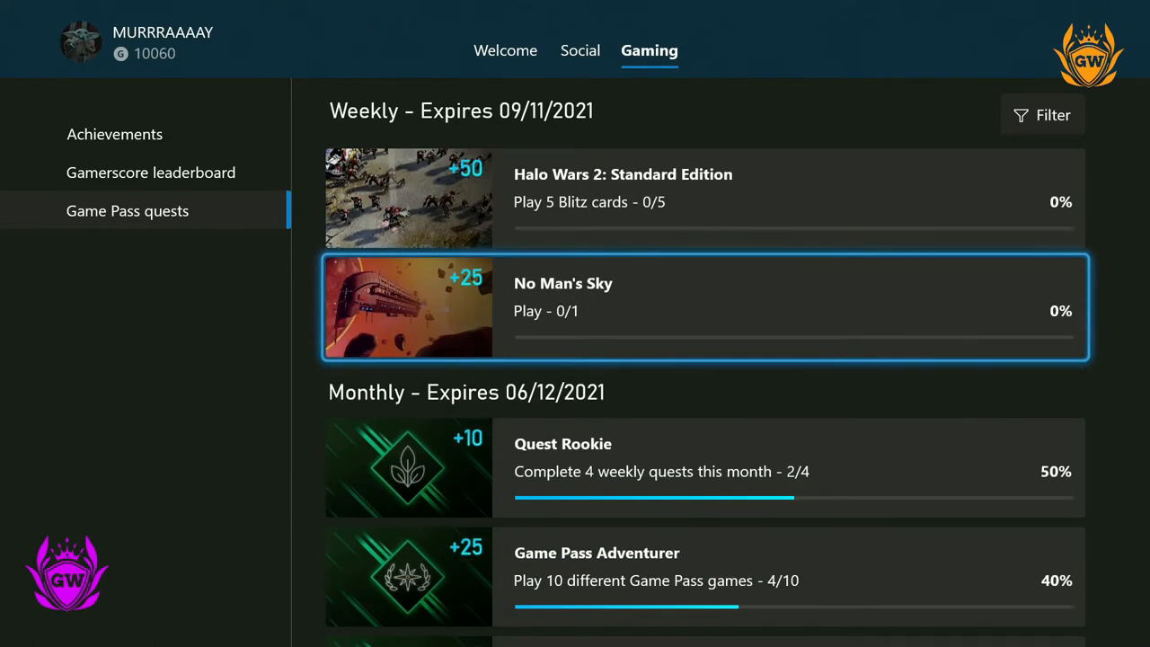
{"action": "scroll", "scroll_direction": "down", "scroll_amount": 3}
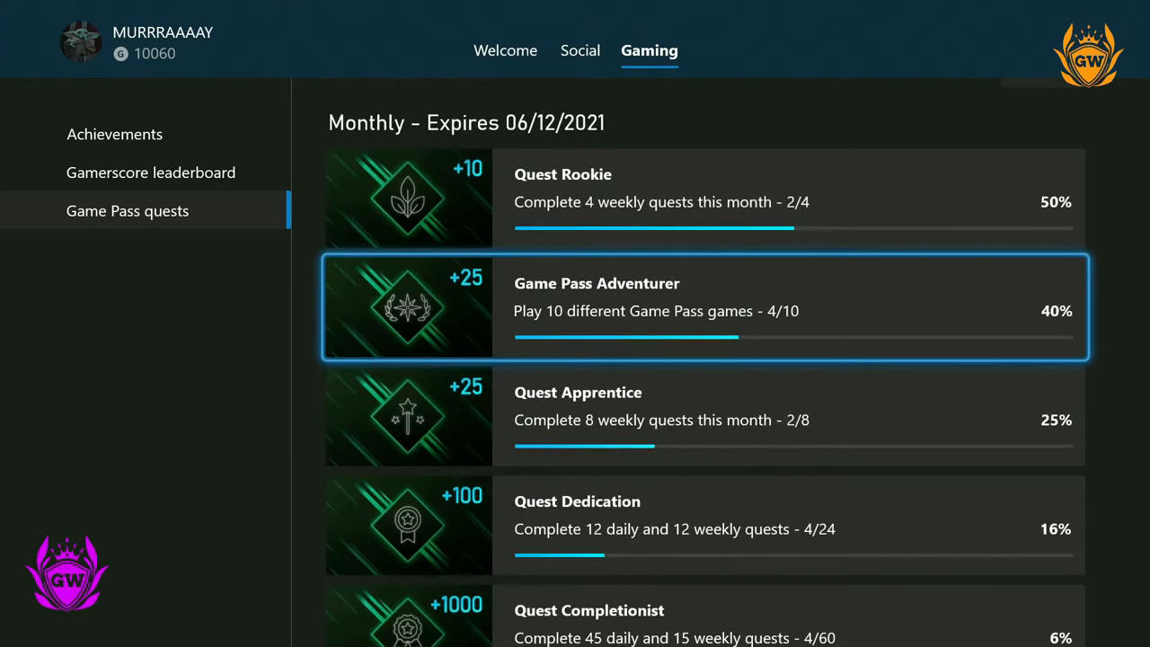
{"action": "scroll", "scroll_direction": "down", "scroll_amount": 3}
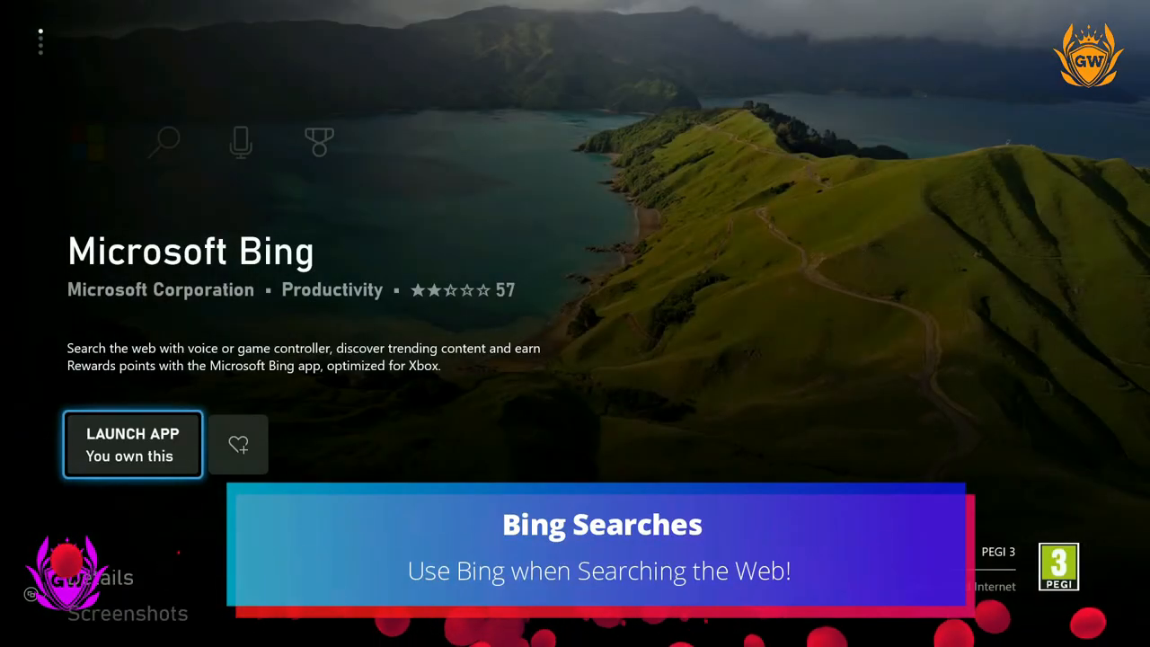
Launch the Microsoft Bing app and enter 'Xbo' as a search query.
{"action": "left_click", "coordinate": [133, 434]}
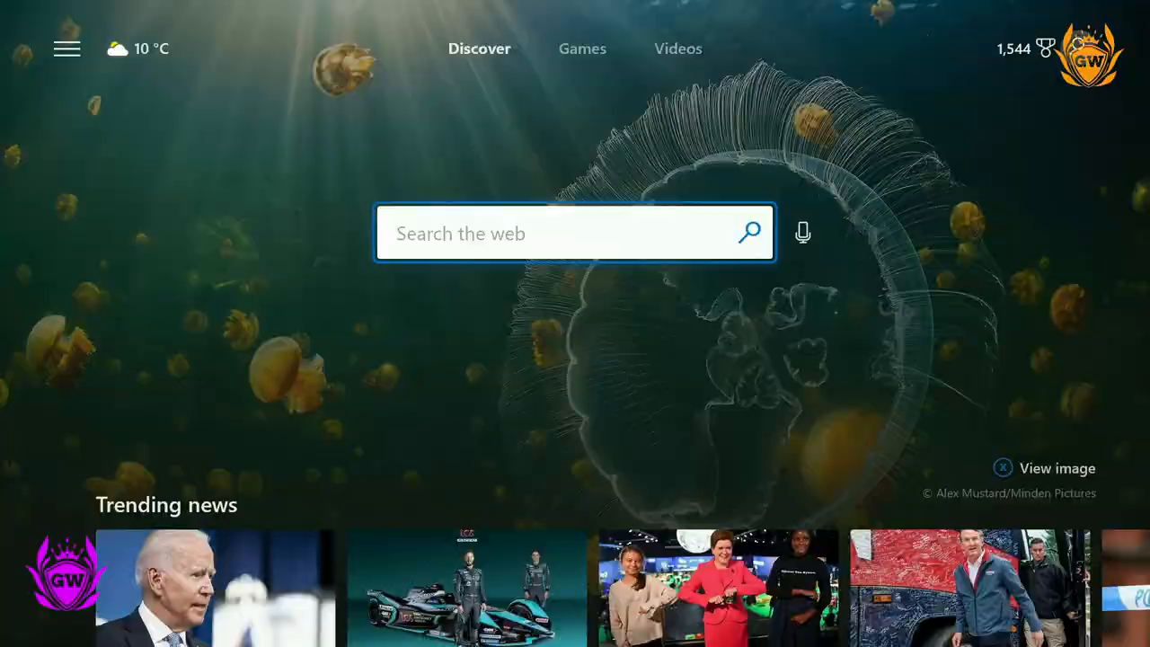
{"action": "type", "text": "Xbo"}
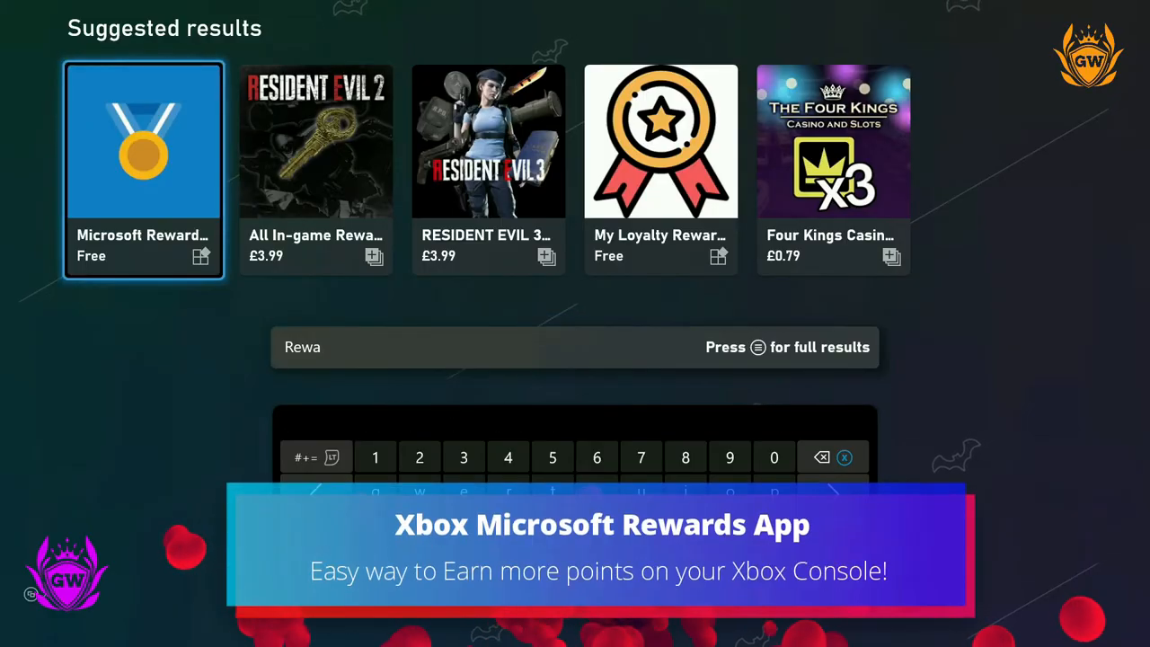
Open the Microsoft Rewards app and view the 250-point Back 4 Blood punch card offer.
{"action": "left_click", "coordinate": [143, 141]}
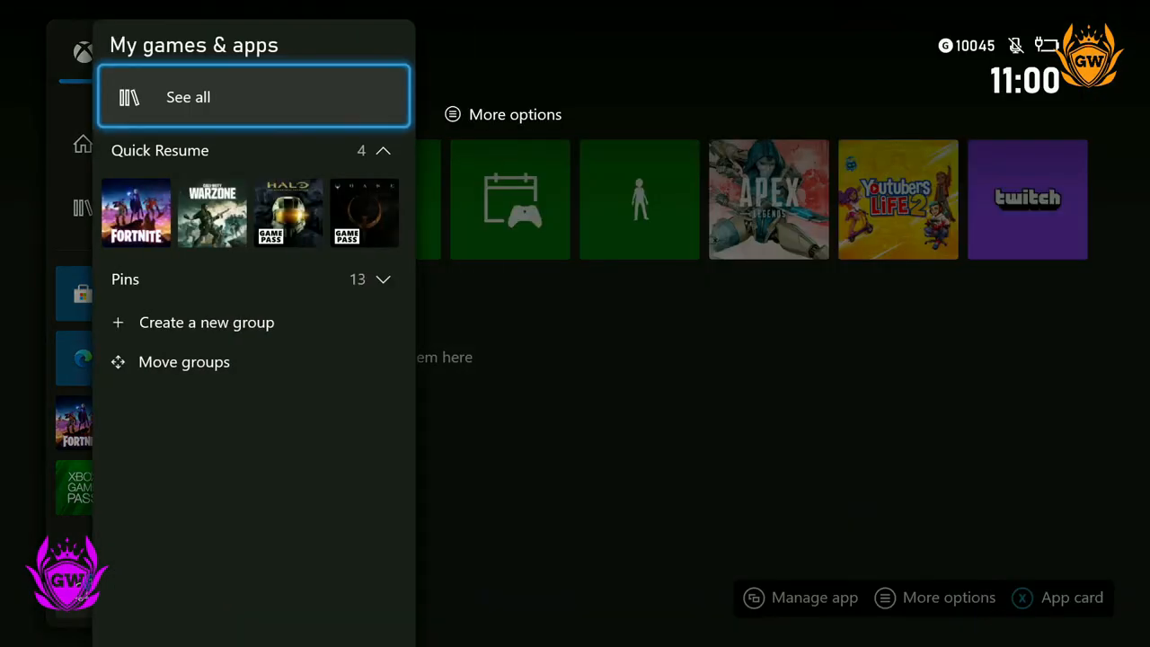
{"action": "left_click", "coordinate": [188, 97]}
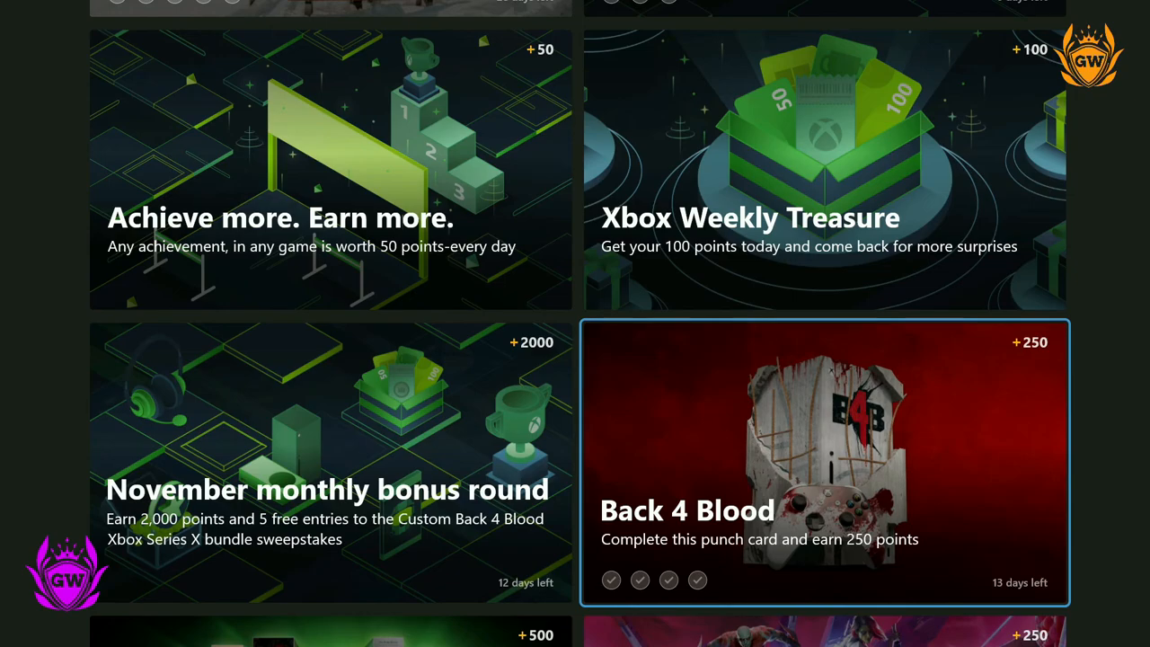
{"action": "left_click", "coordinate": [823, 460]}
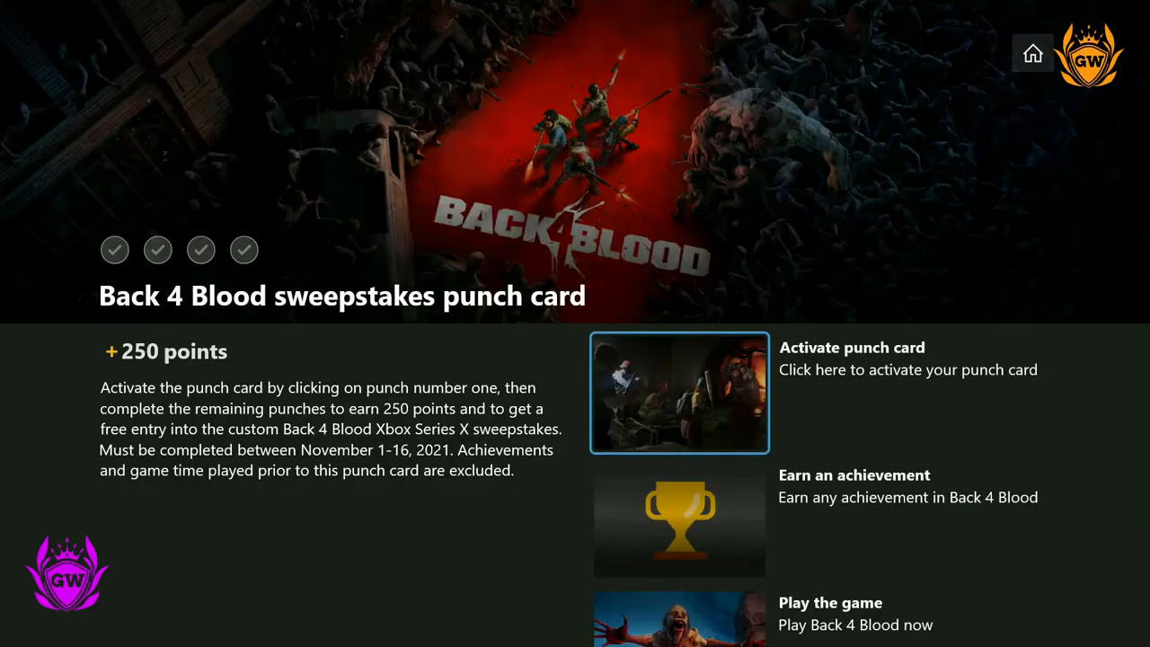
{"action": "mouse_move", "coordinate": [679, 520]}
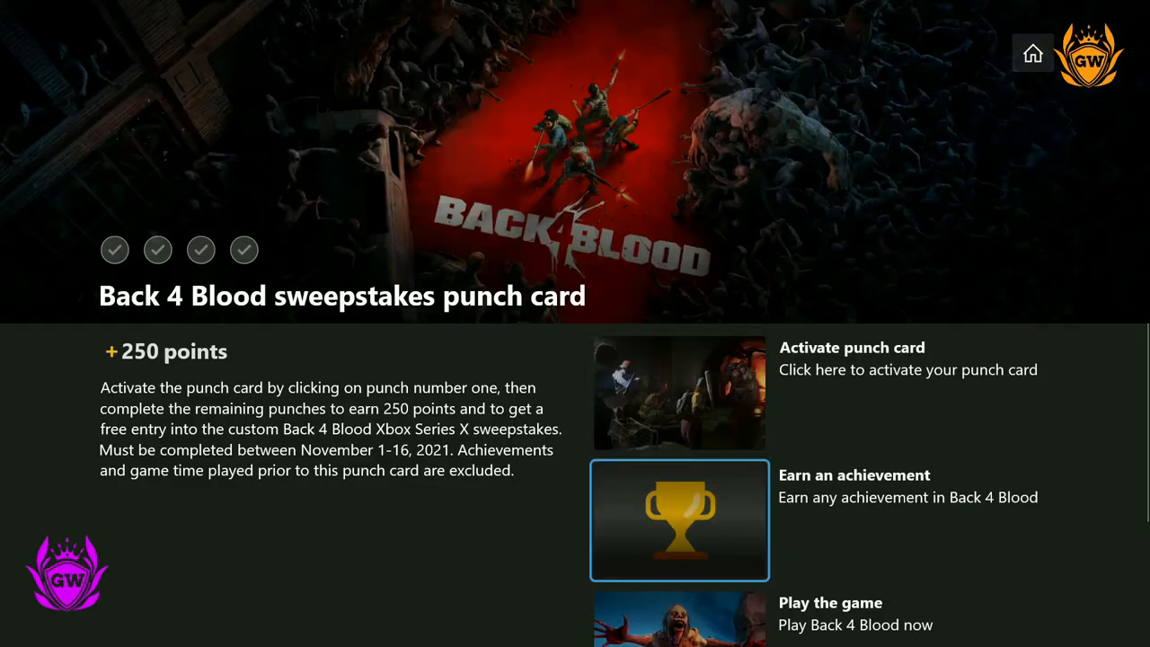
{"action": "scroll", "scroll_direction": "down", "scroll_amount": 3}
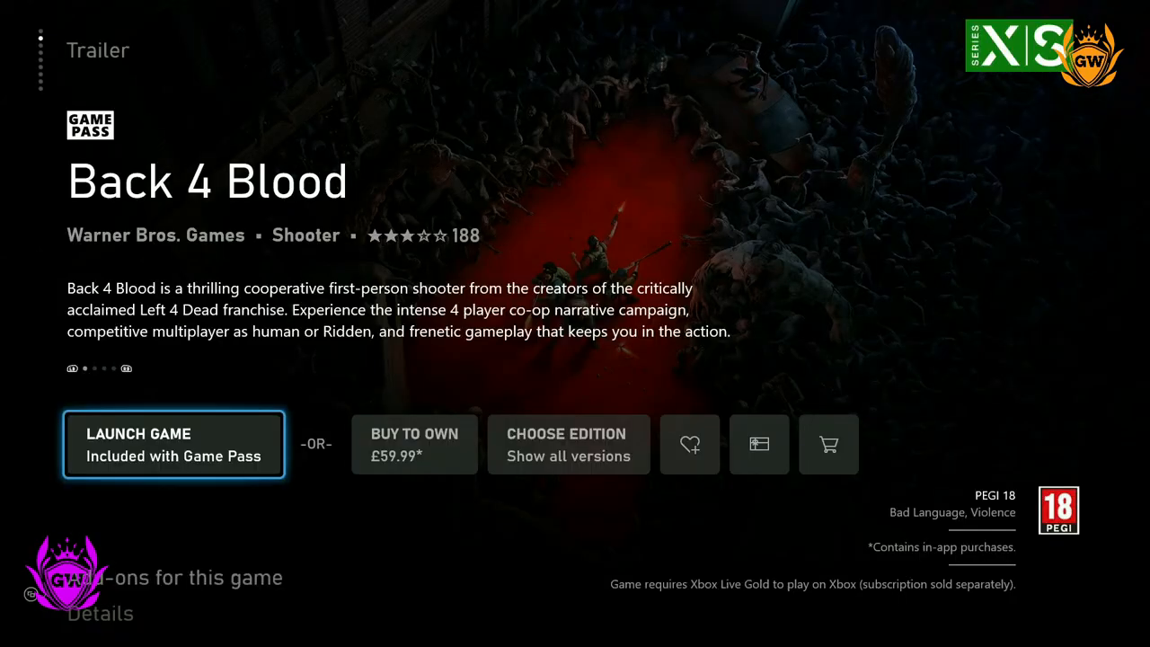
Launch Back 4 Blood, then claim the Xbox Weekly Treasure points with Earn now.
{"action": "left_click", "coordinate": [173, 444]}
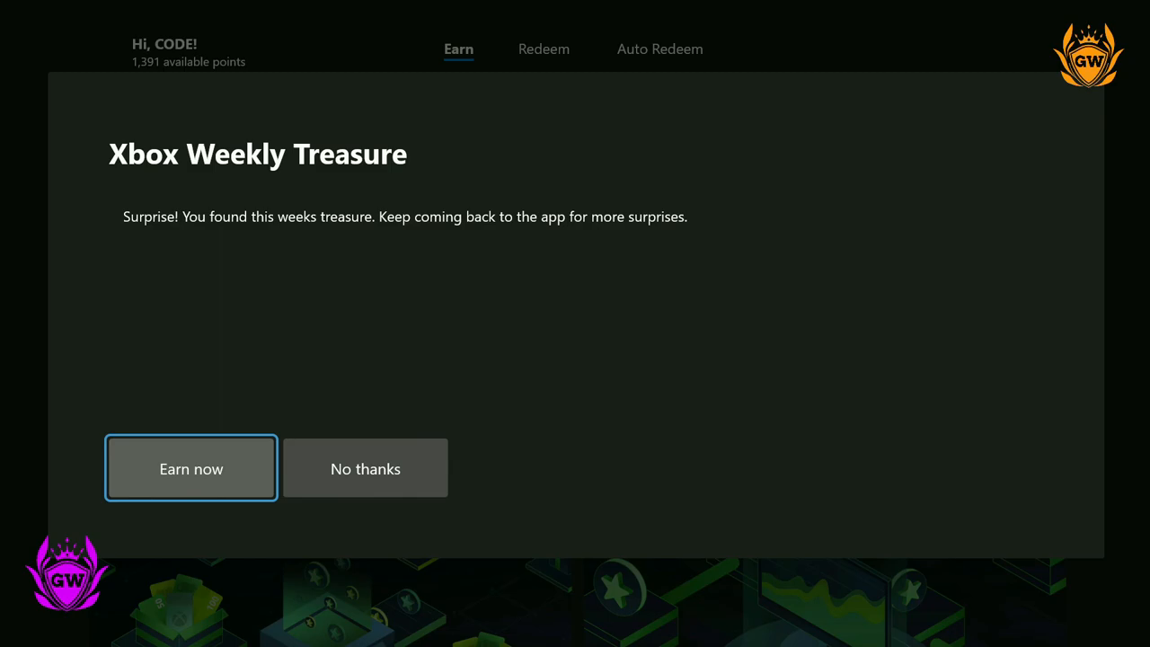
{"action": "left_click", "coordinate": [191, 468]}
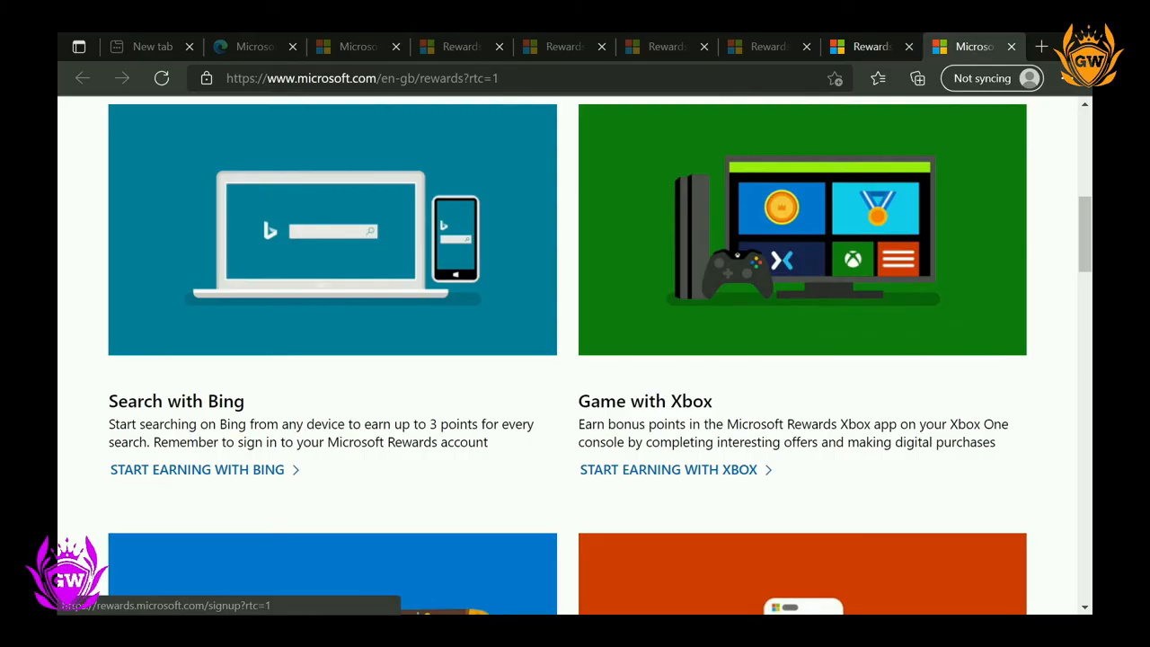